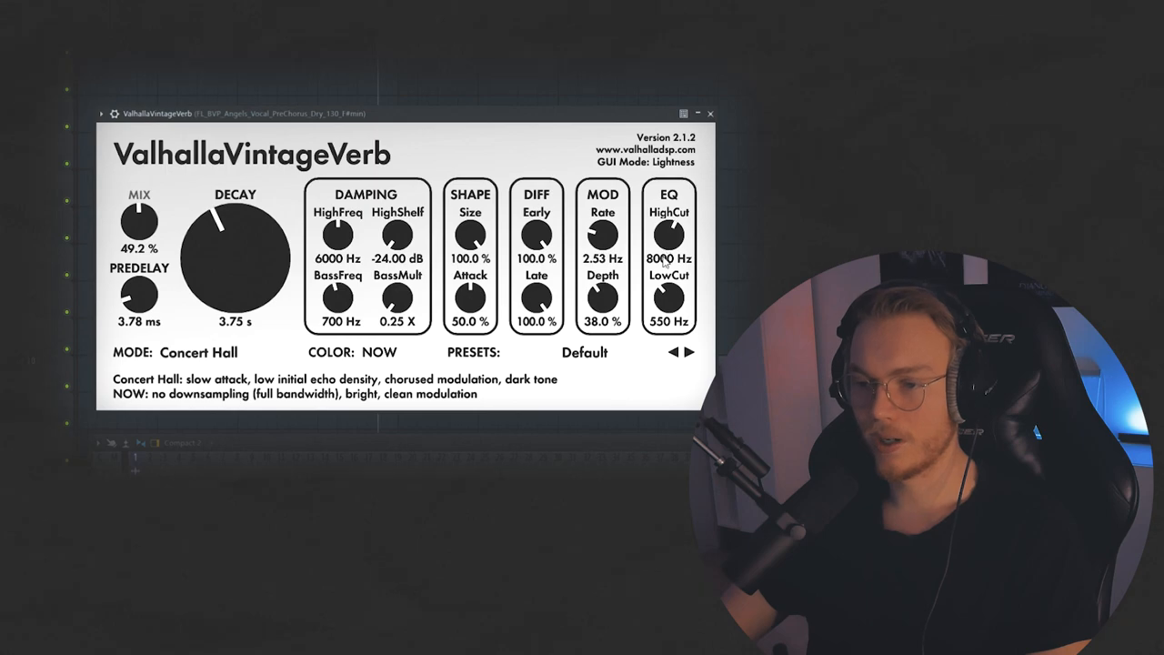
Lengthen the vocal ValhallaVintageVerb decay to about 6.64 s with 0 ms predelay.
drag(140, 221, 140, 228)
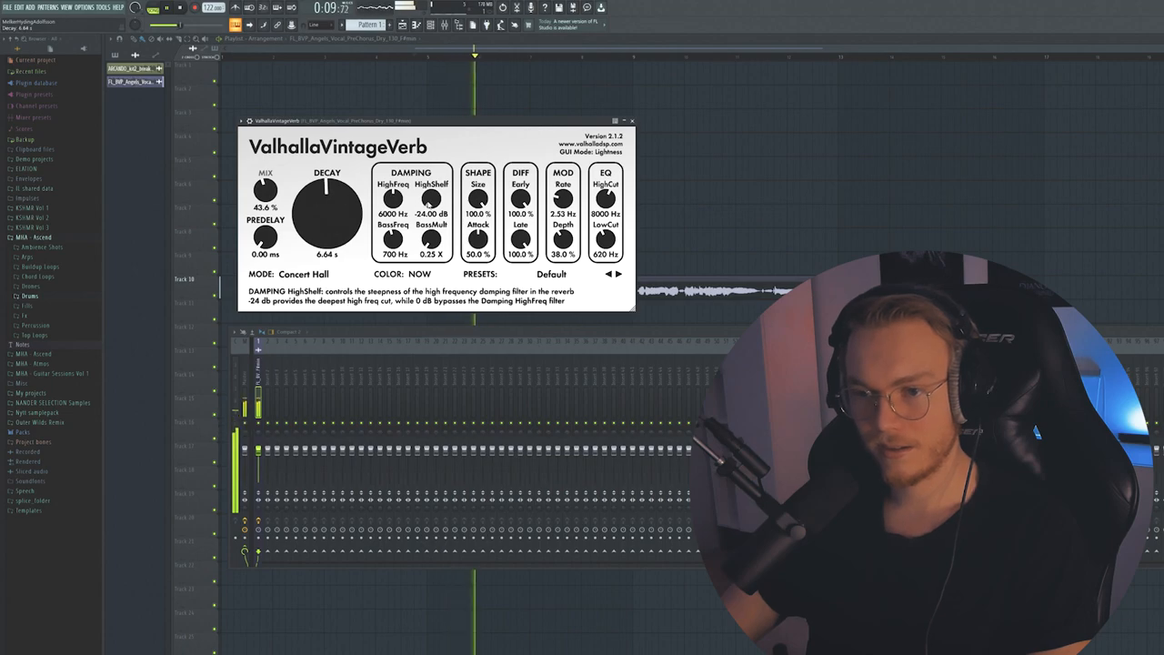
right_click(430, 235)
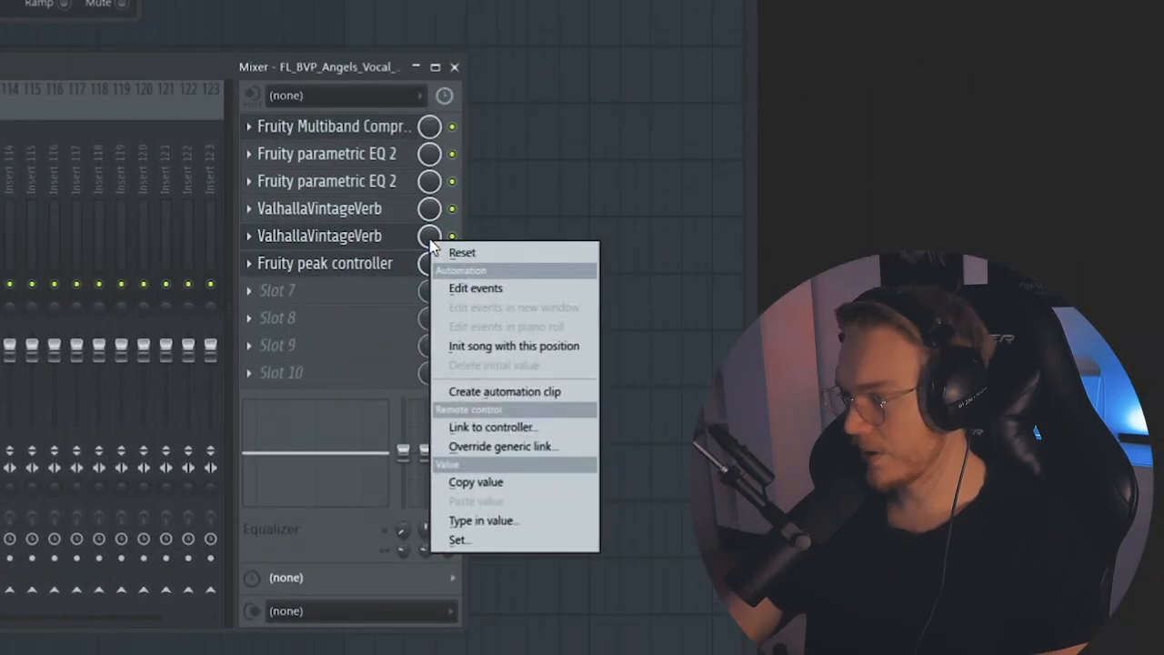
Create an automation clip for the second ValhallaVintageVerb's mix level.
click(492, 427)
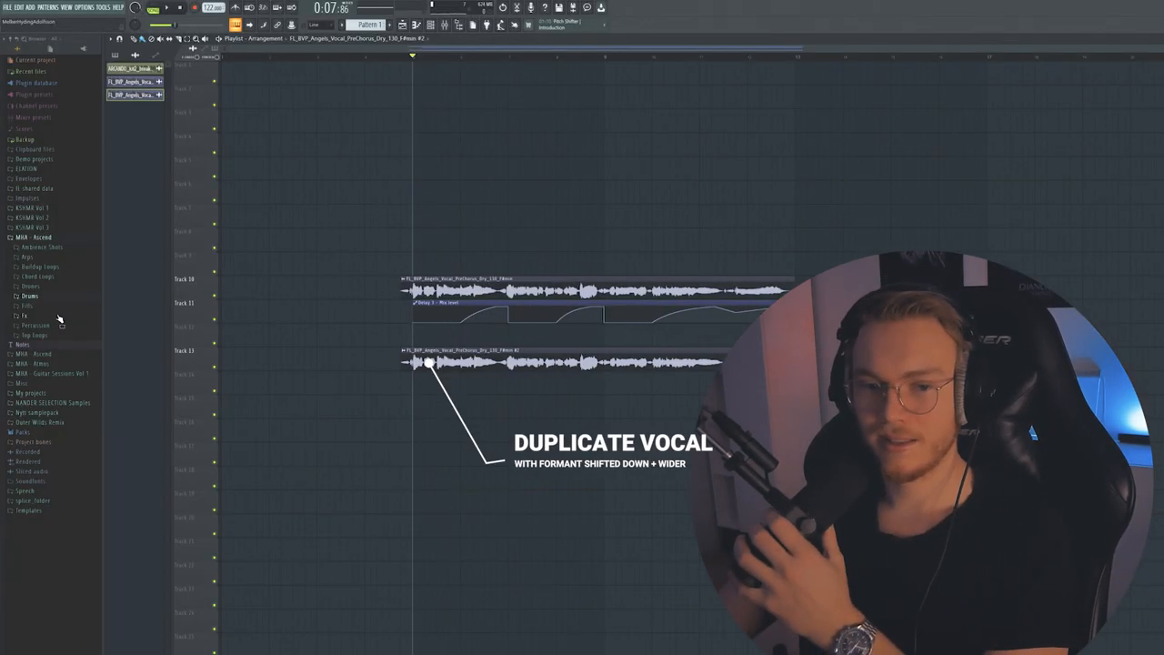
Browse the drone samples folder to pick ambient drone layers.
click(26, 316)
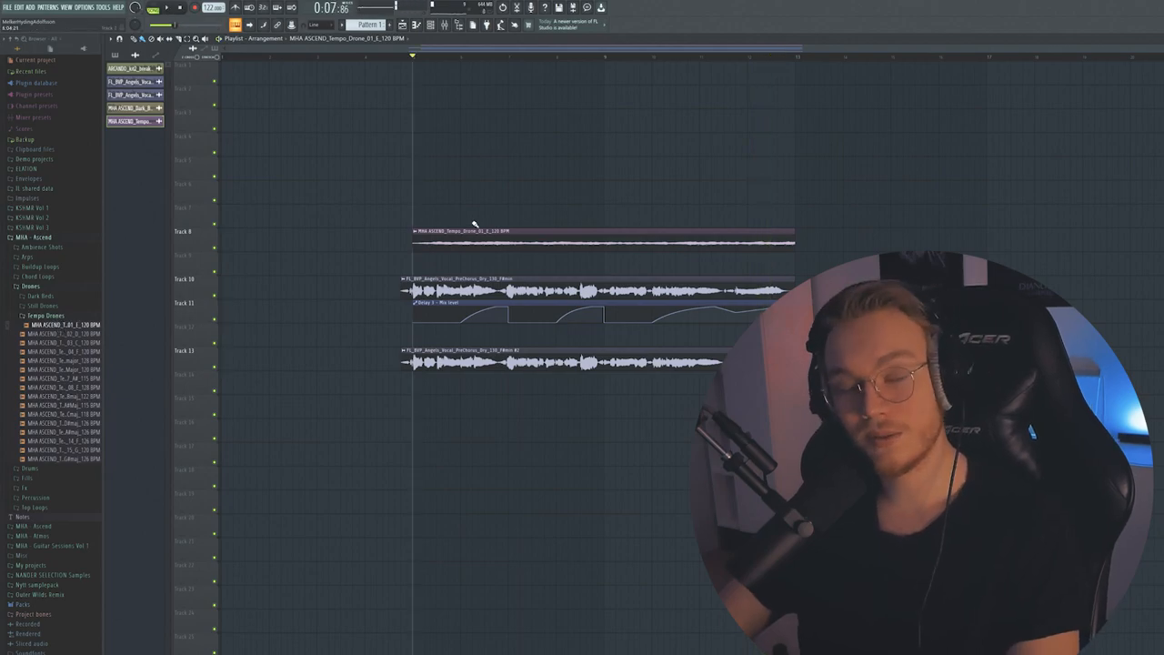
click(41, 305)
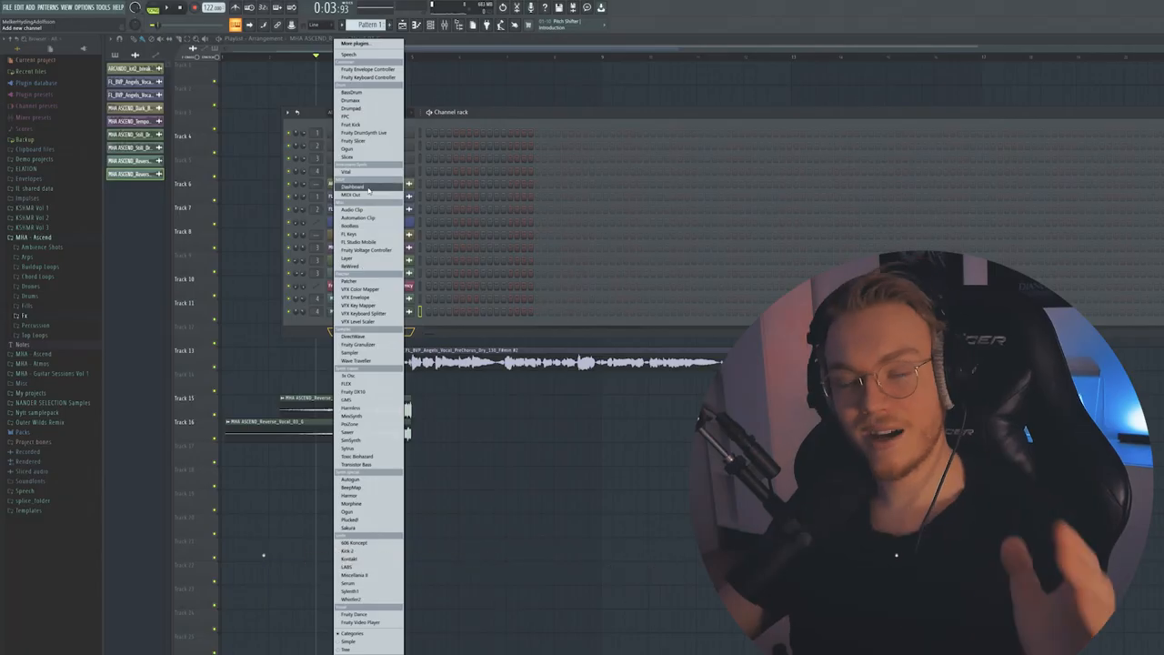
Add a Vital synth as a new channel from the Add channel menu.
click(348, 171)
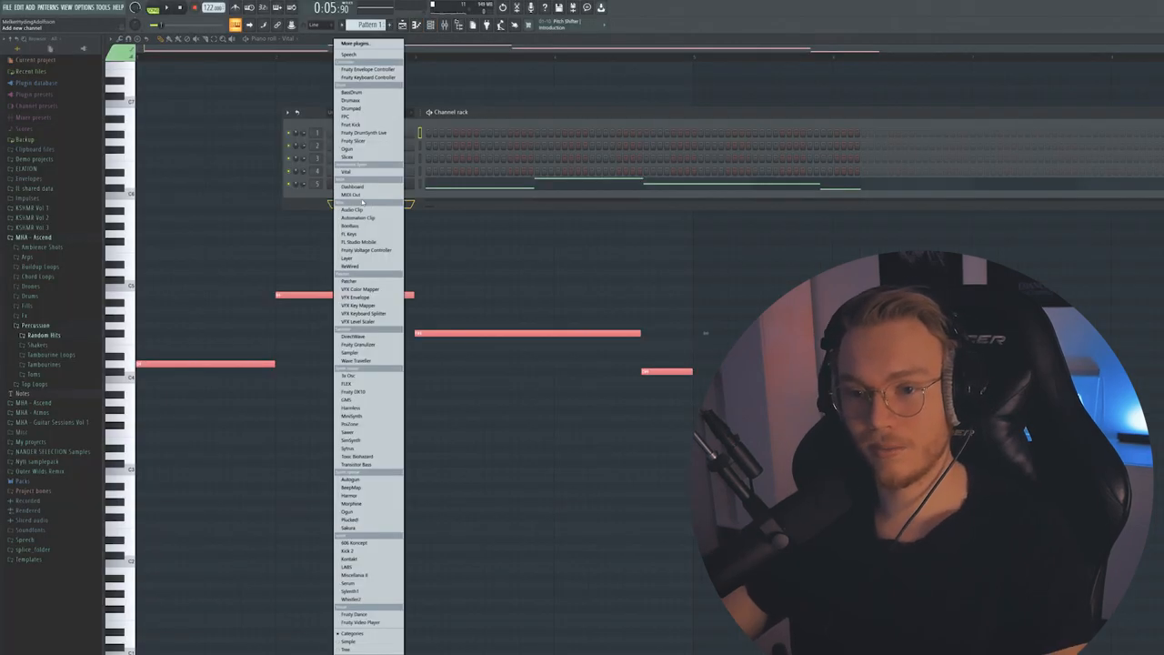
Add a second Vital channel for the long-note part.
click(346, 171)
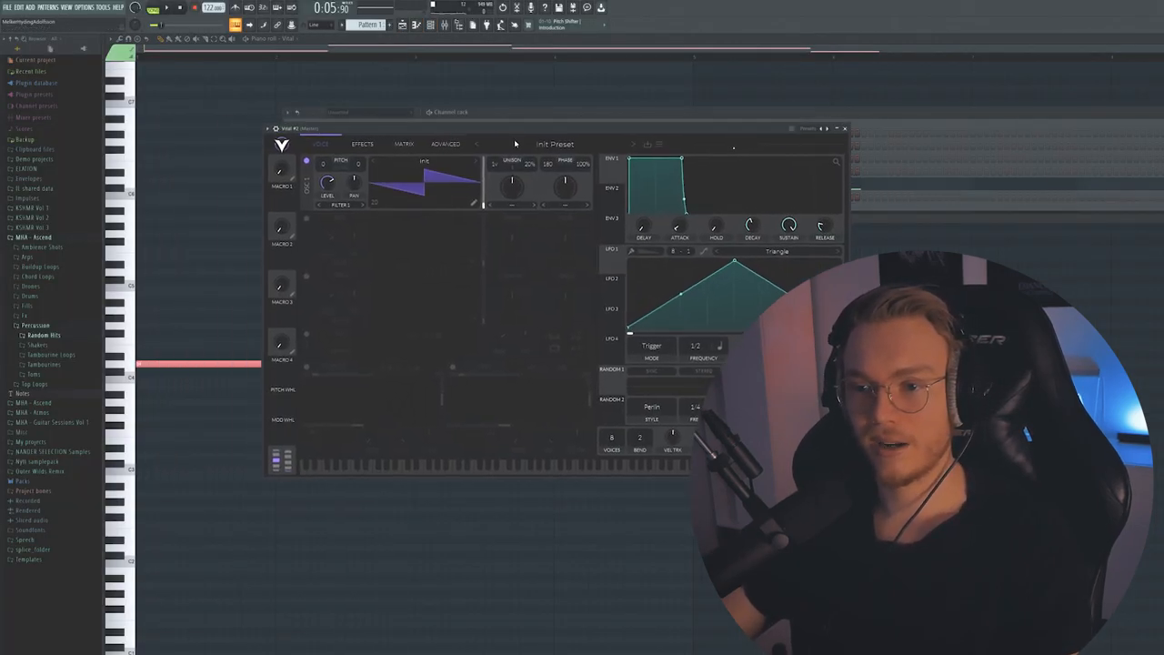
click(555, 143)
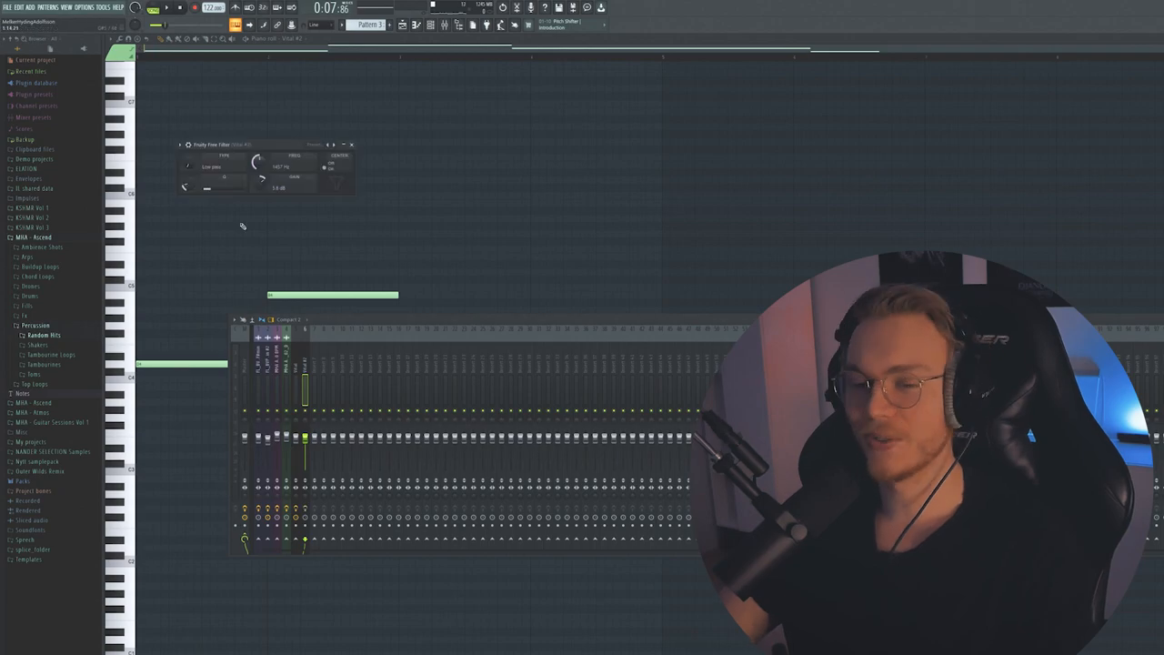
right_click(256, 162)
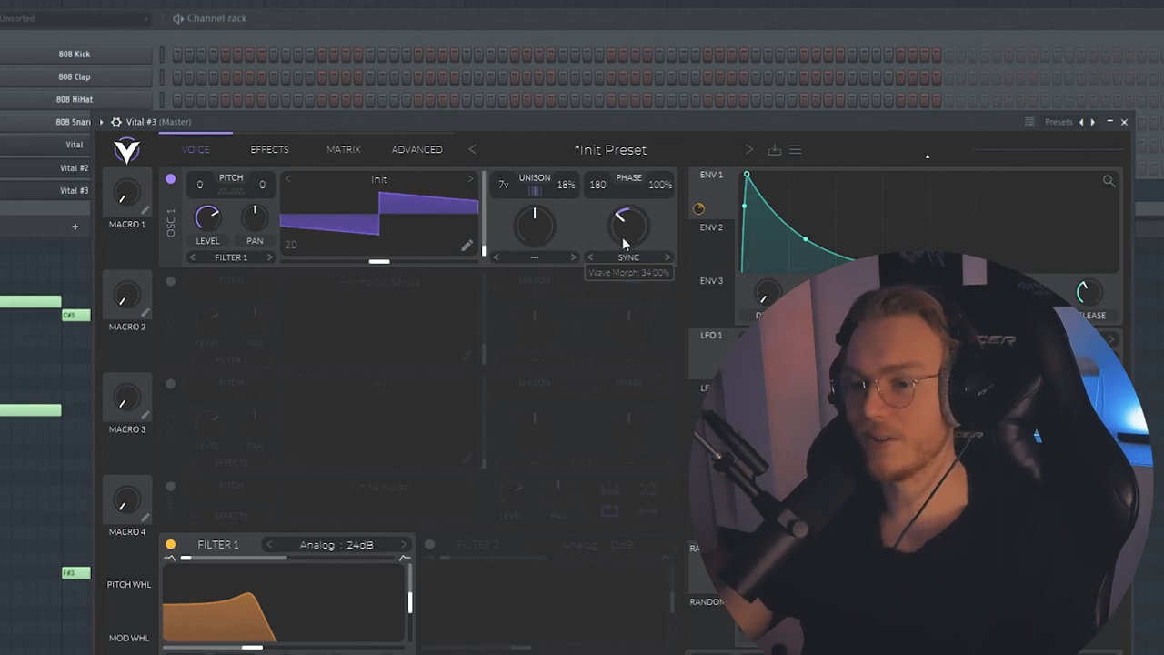
Morph Vital #3's first oscillator waveform and change its layered sample.
drag(627, 226, 619, 255)
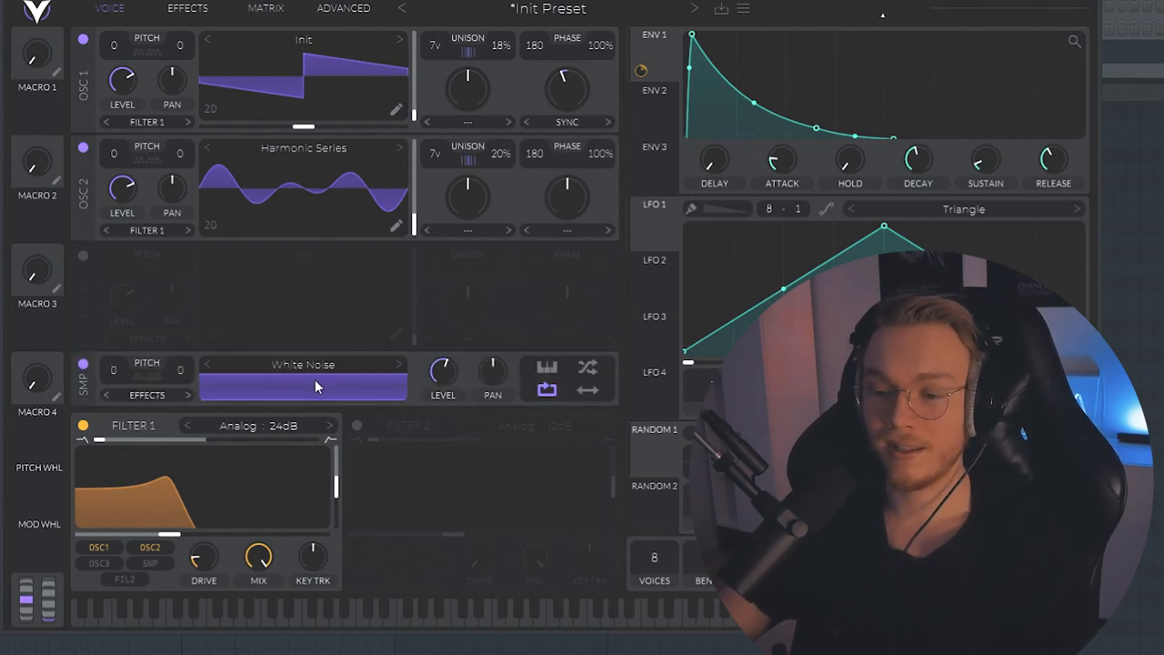
click(303, 364)
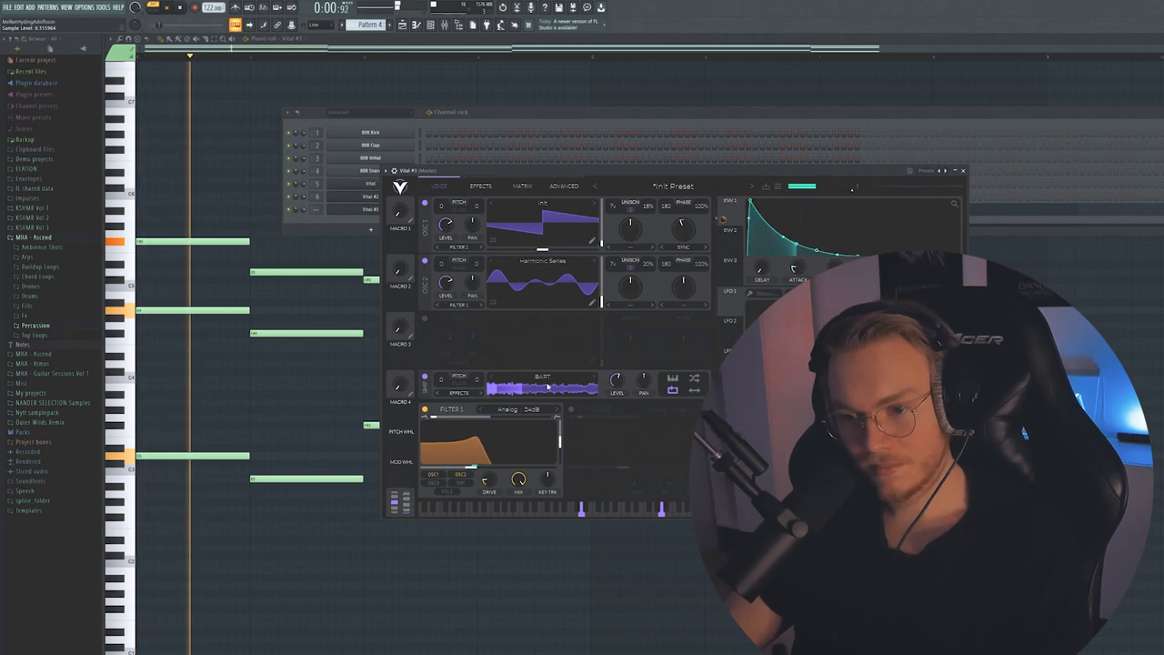
click(483, 186)
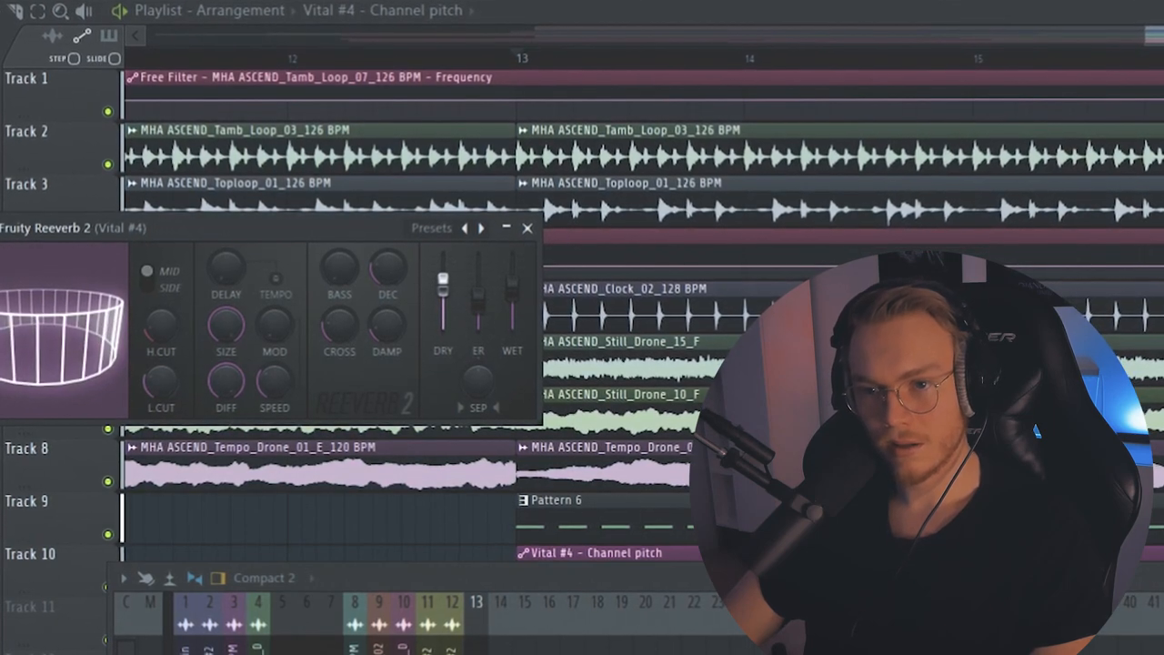
Scroll the view while configuring Fruity Reeverb 2 on Vital #4.
scroll(up, 3)
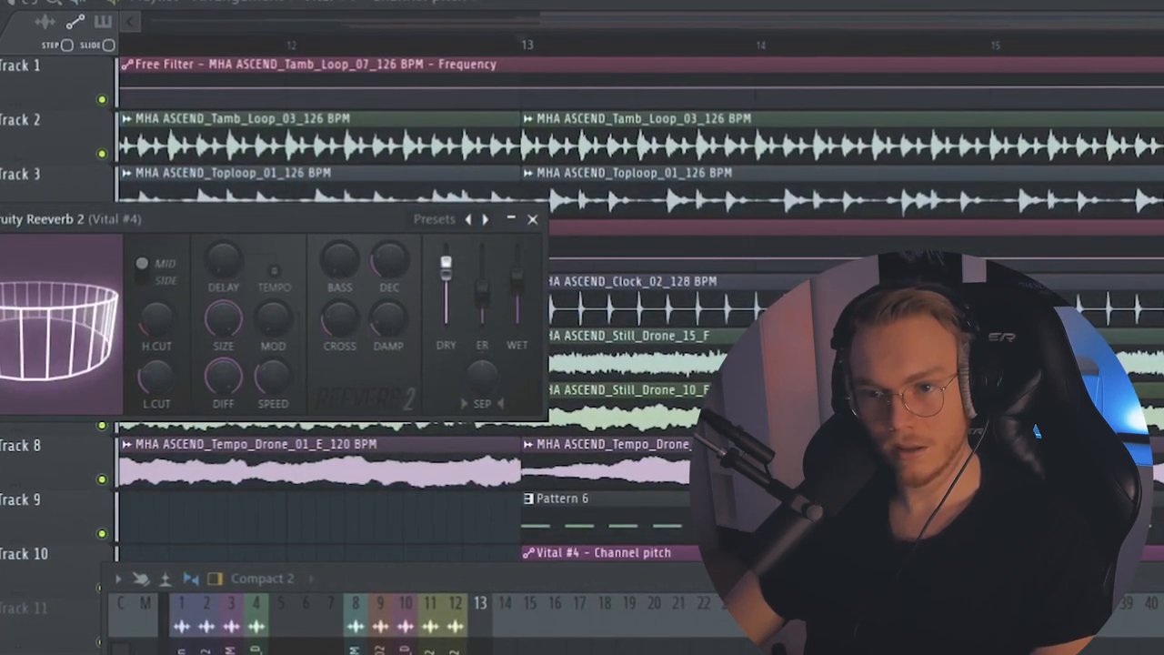